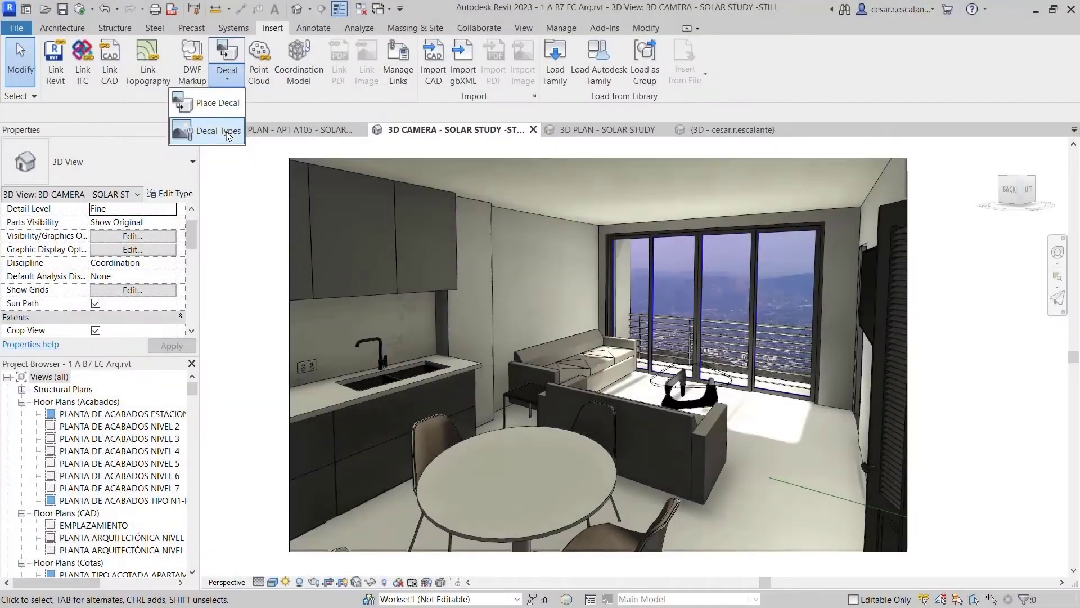
- Create a decal type named NewYork and start choosing its source image
click(219, 130)
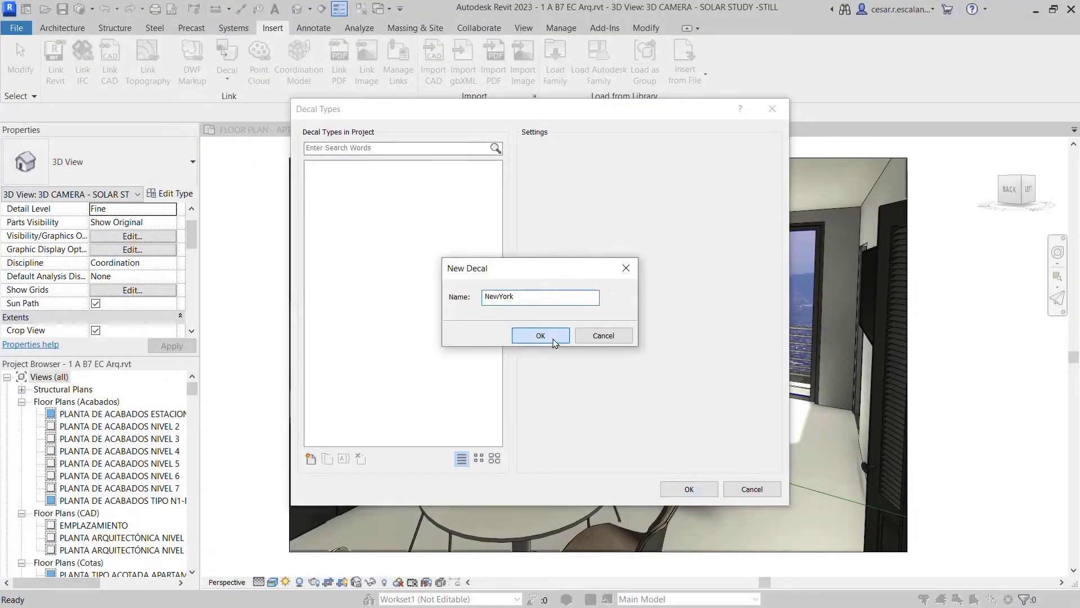
click(540, 335)
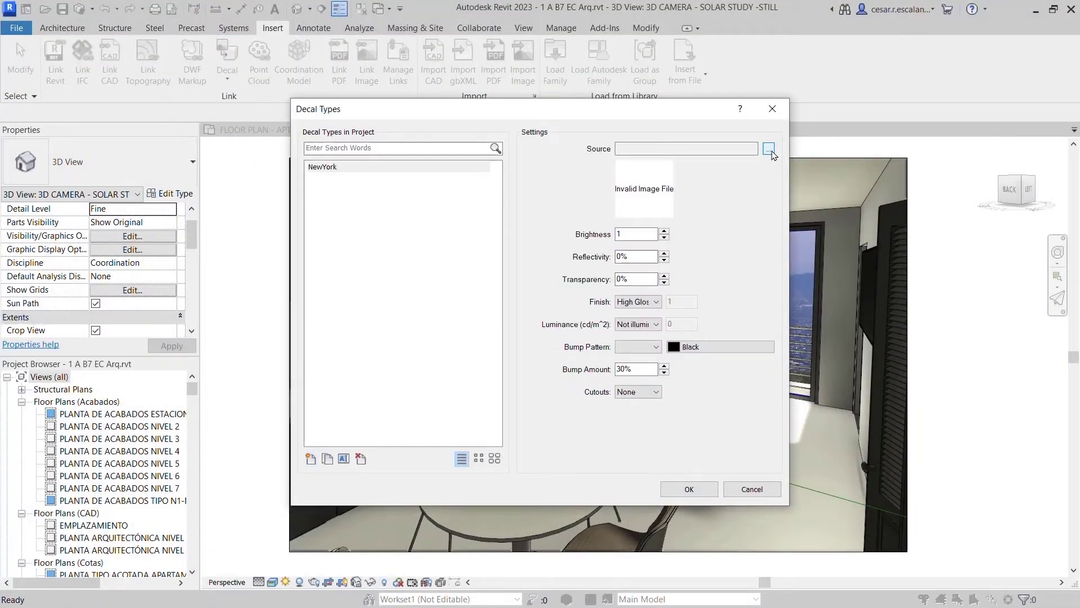
click(770, 148)
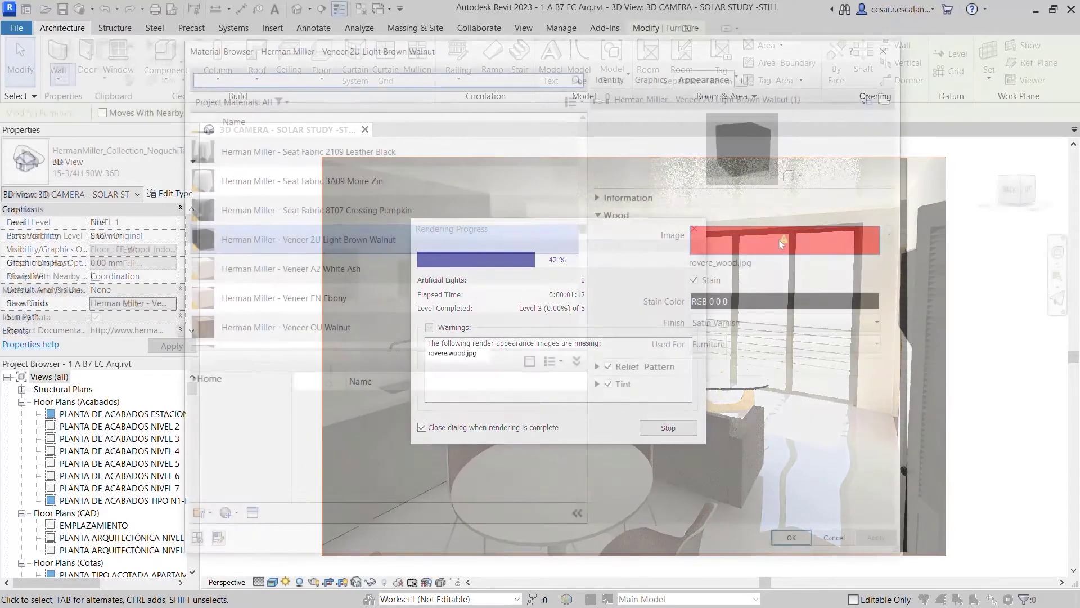
- Inspect the missing wood texture of Veneer 2U Light Brown Walnut and browse for the file
click(666, 428)
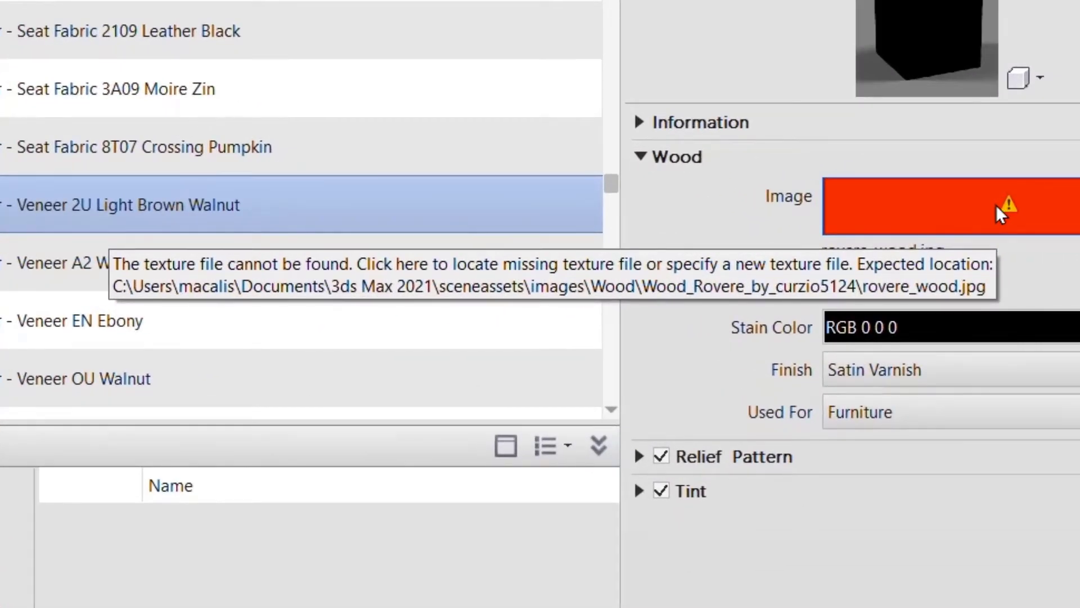
click(999, 214)
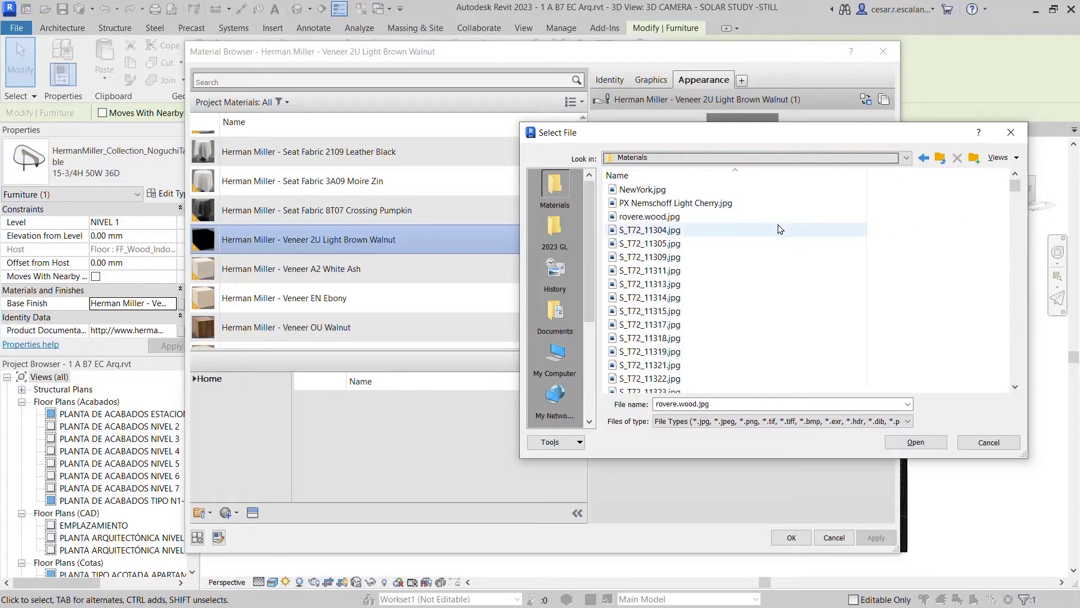
- Pick a replacement texture image from the Materials folder
click(915, 442)
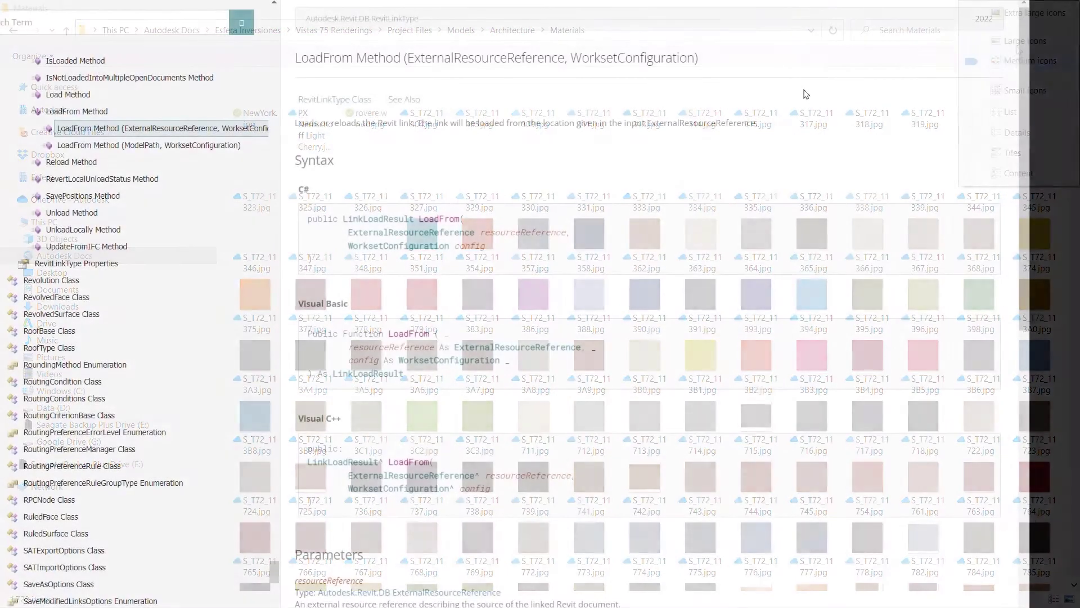
- Scroll the LoadFrom API page through its Remarks, Exceptions and See Also sections
scroll(down, 3)
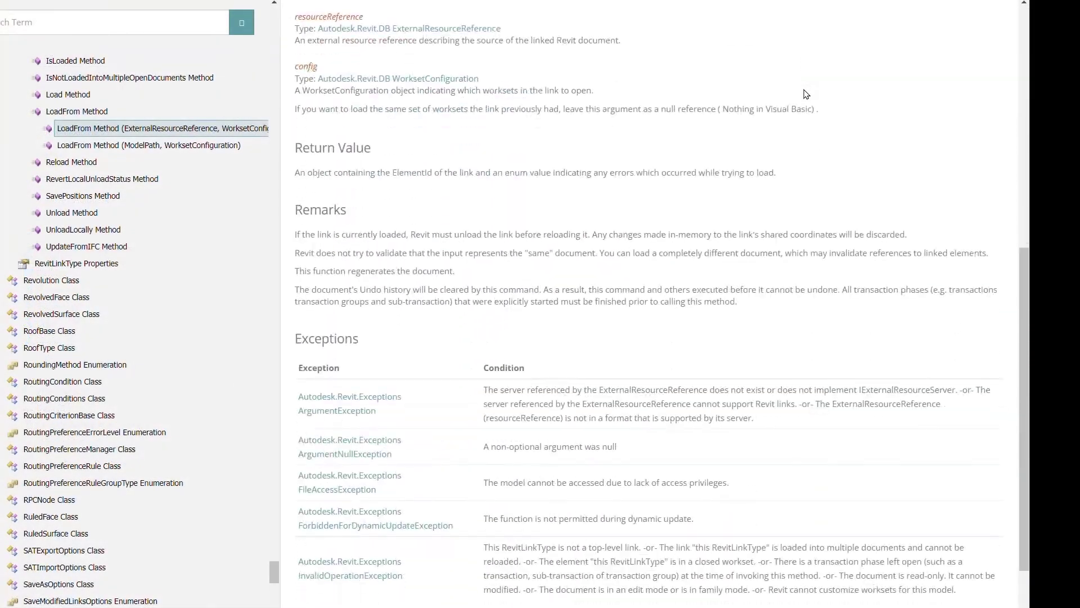
scroll(down, 3)
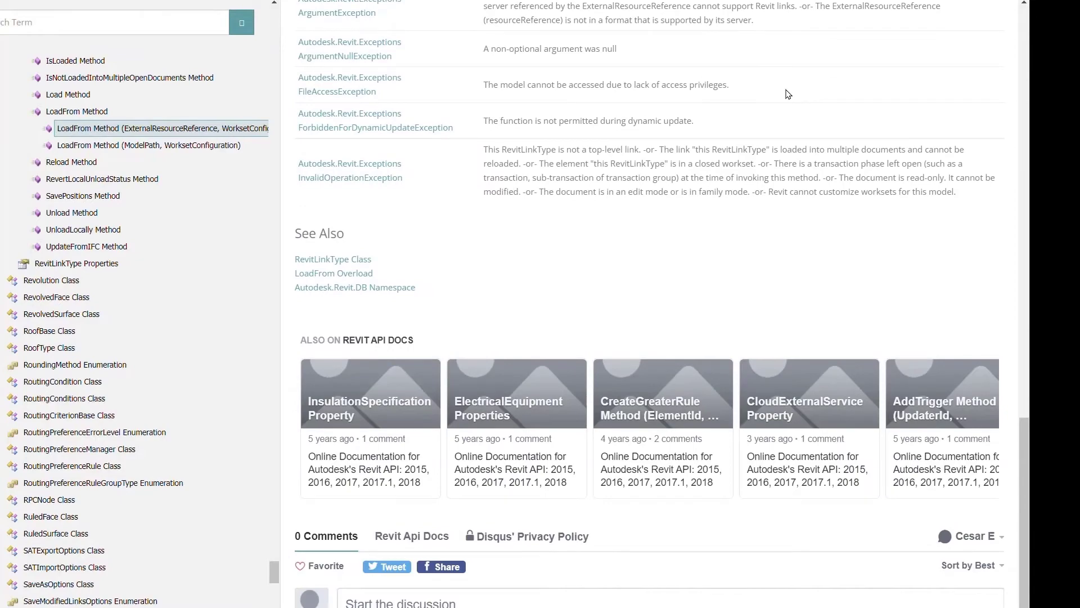